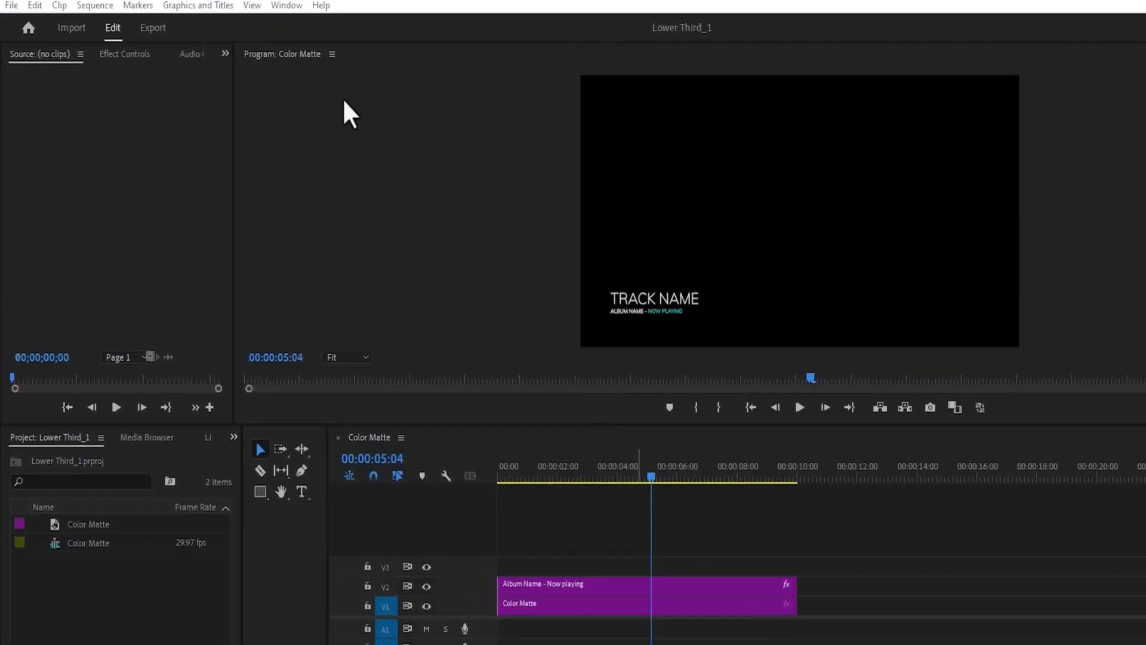
Step: Show the Essential Graphics Browse tab and look through My Templates
{"action": "left_click", "coordinate": [287, 4]}
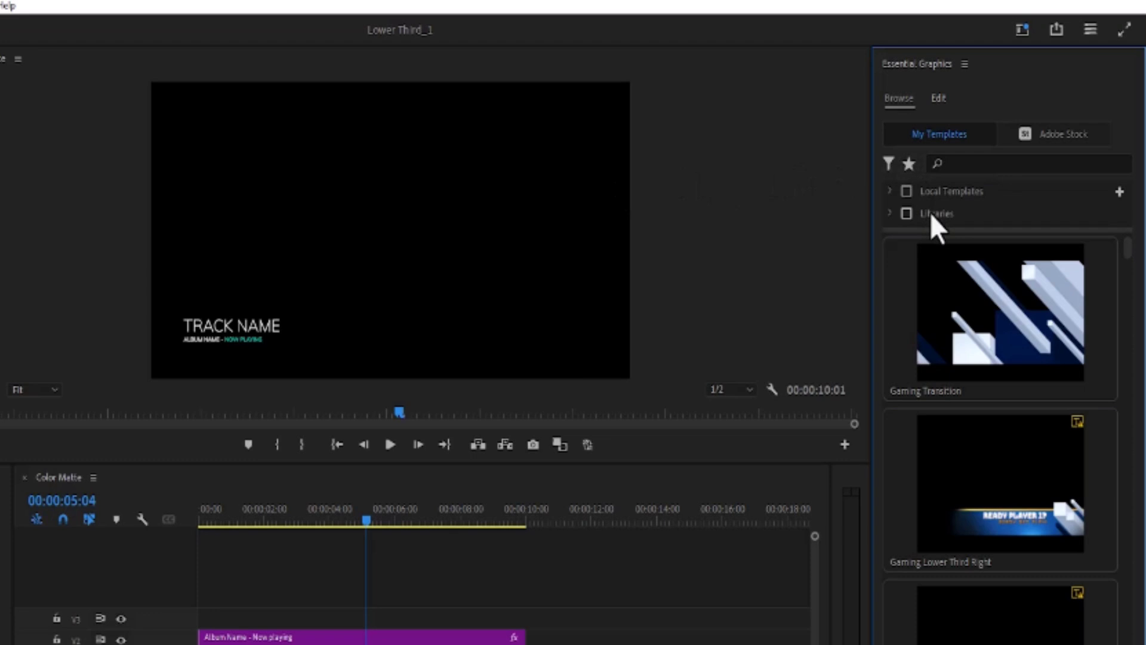
{"action": "scroll", "scroll_direction": "down", "scroll_amount": 3}
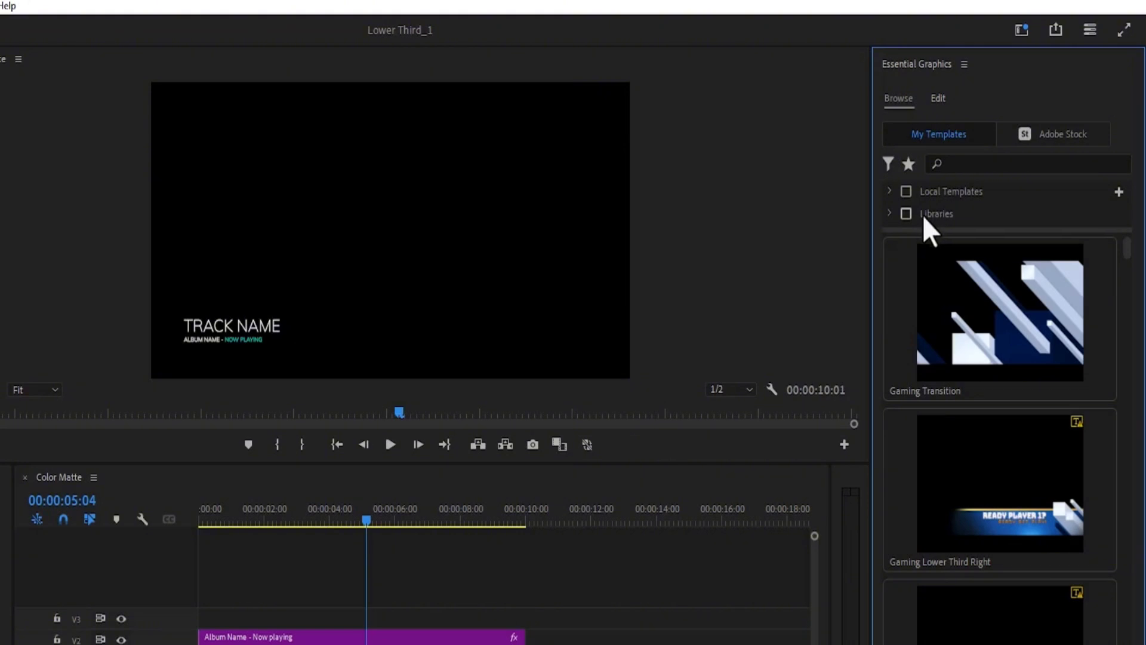
{"action": "mouse_move", "coordinate": [913, 208]}
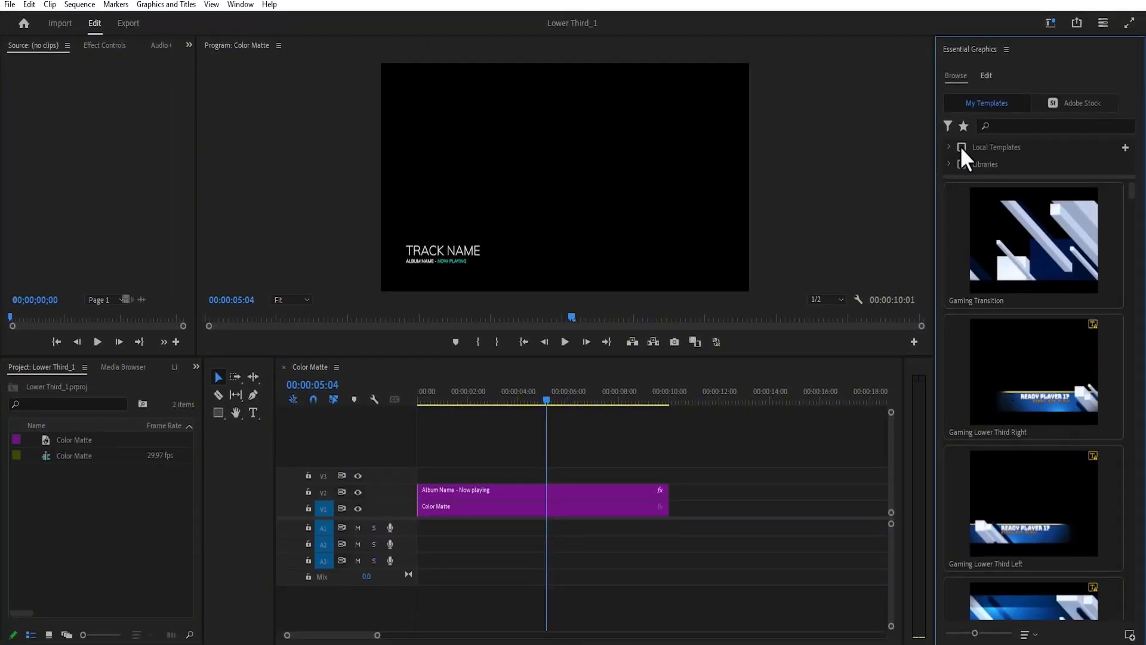
{"action": "left_click", "coordinate": [963, 163]}
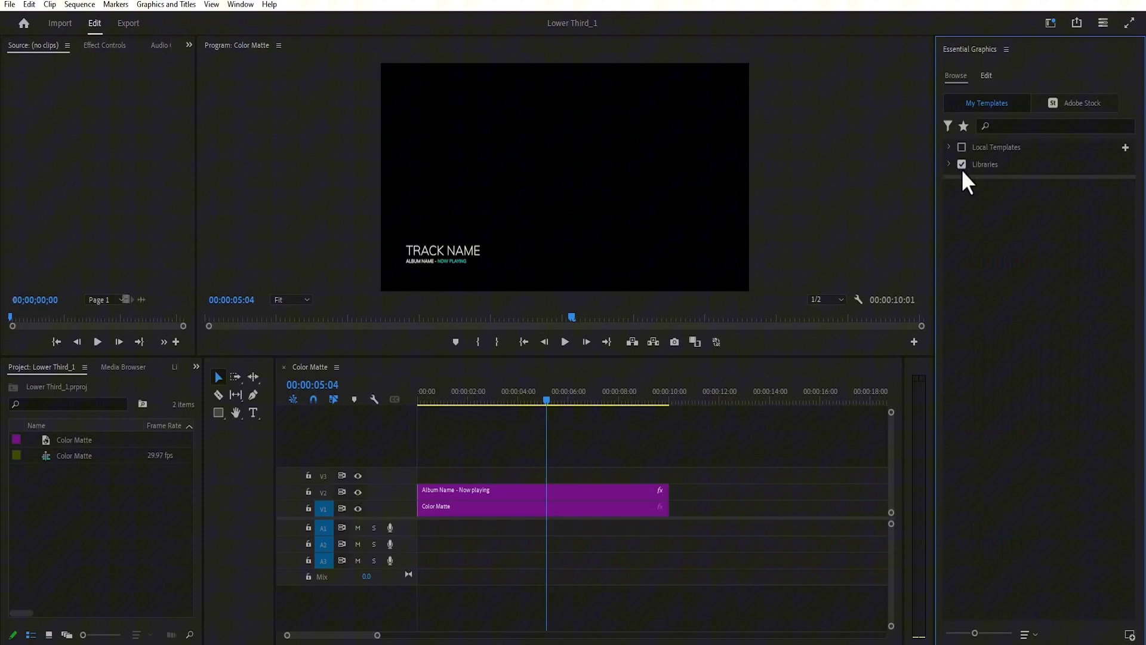
{"action": "mouse_move", "coordinate": [966, 185]}
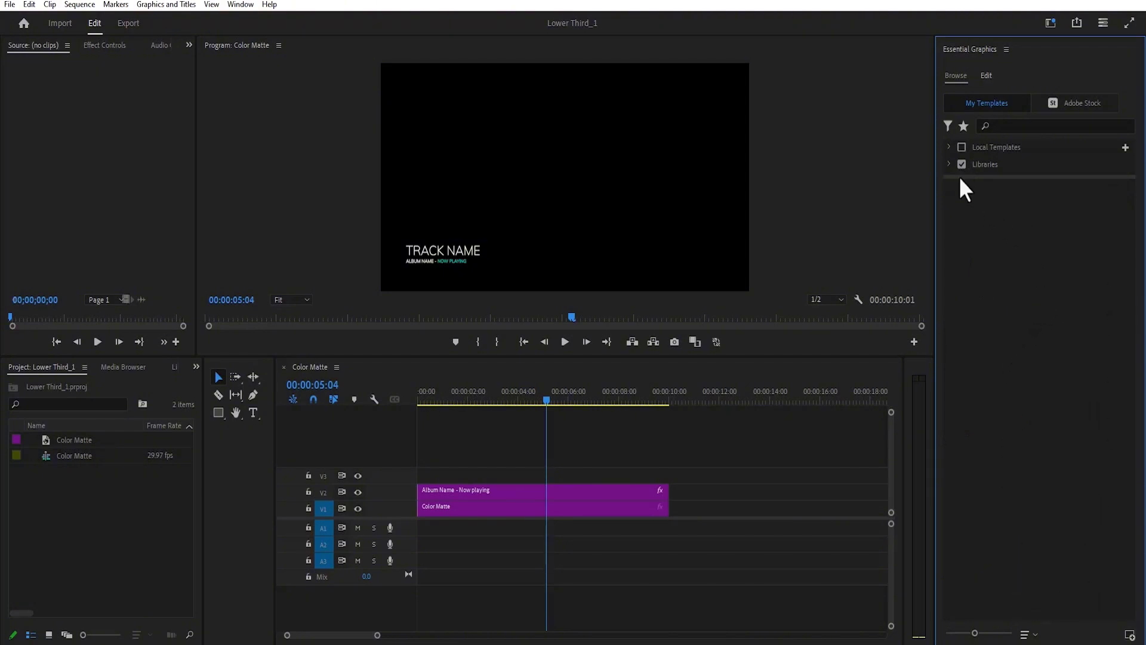
{"action": "left_click", "coordinate": [948, 163]}
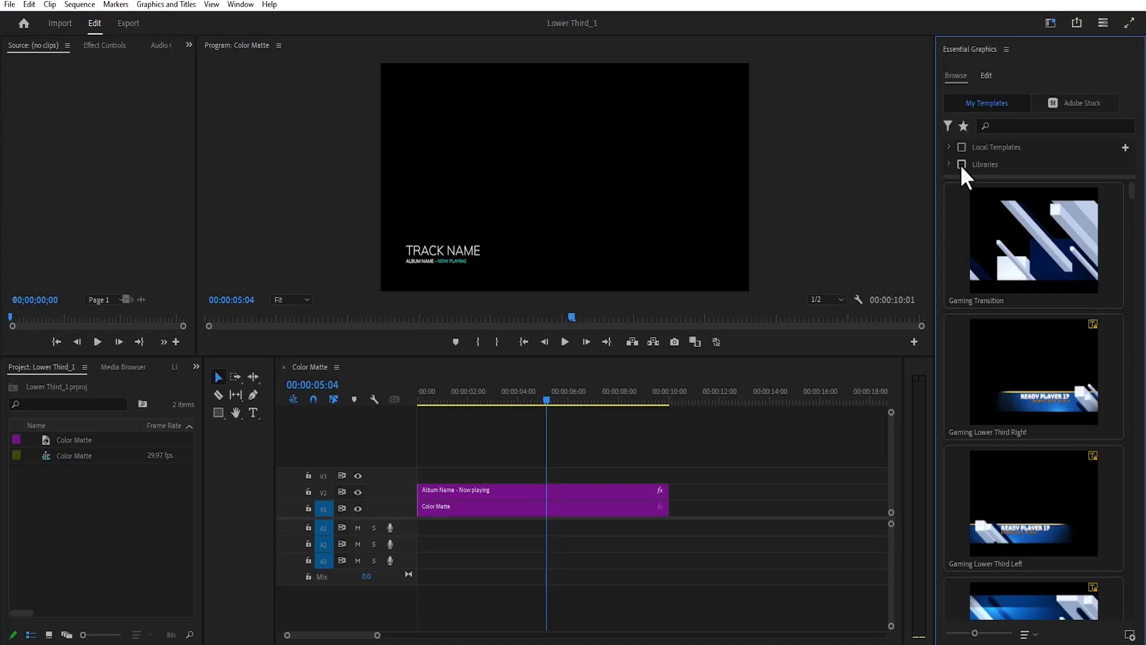
{"action": "mouse_move", "coordinate": [829, 228]}
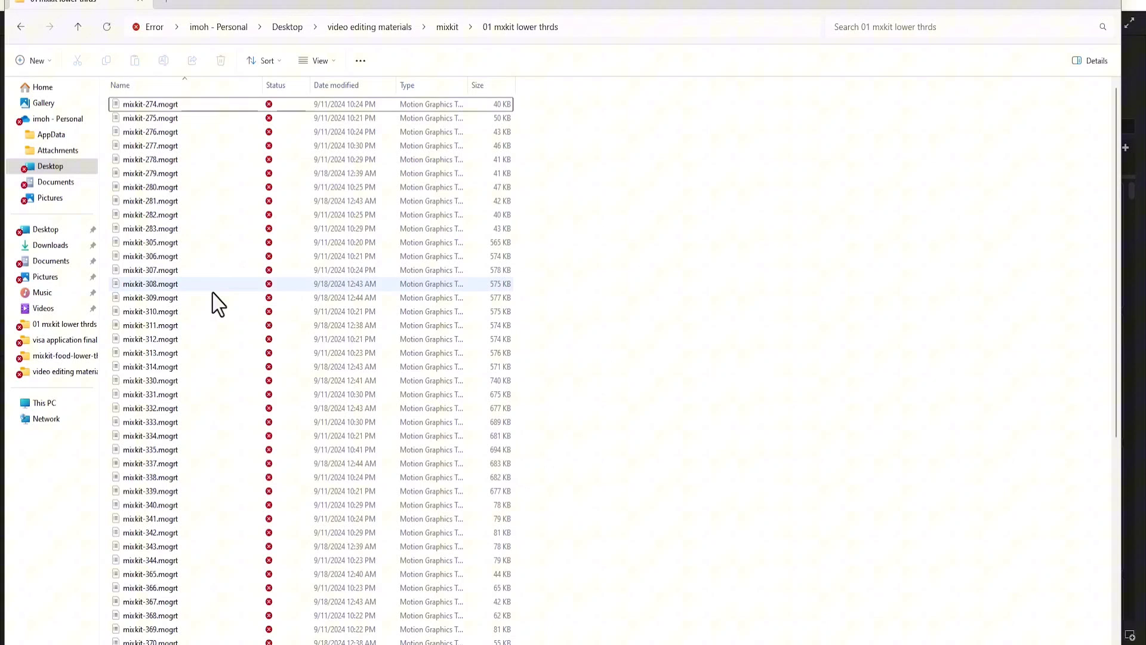
{"action": "mouse_move", "coordinate": [168, 145]}
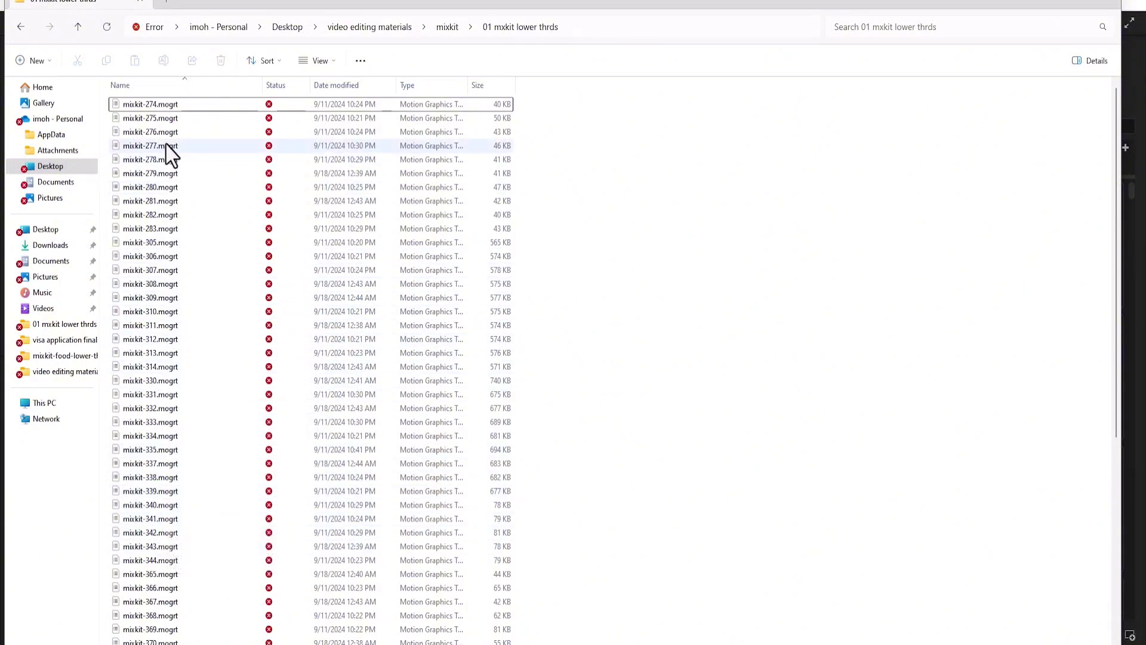
{"action": "mouse_move", "coordinate": [181, 338]}
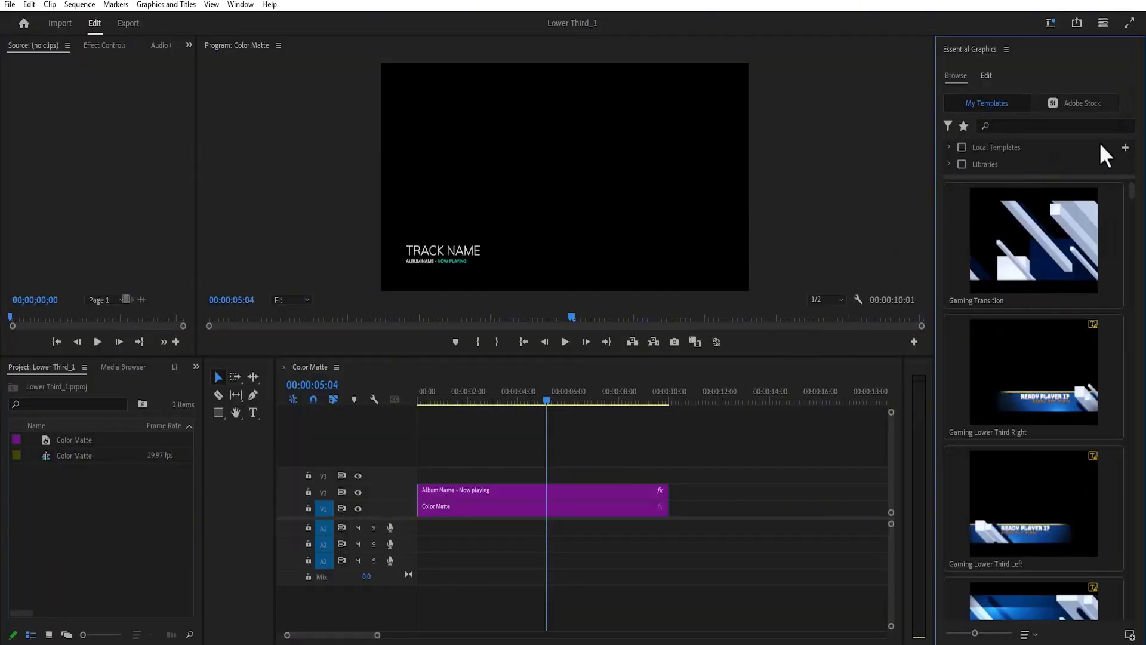
Step: Add Desktop > video editing materials > mixkit > 01 mxkit lower thrds as a Local Templates folder
{"action": "left_click", "coordinate": [1124, 149]}
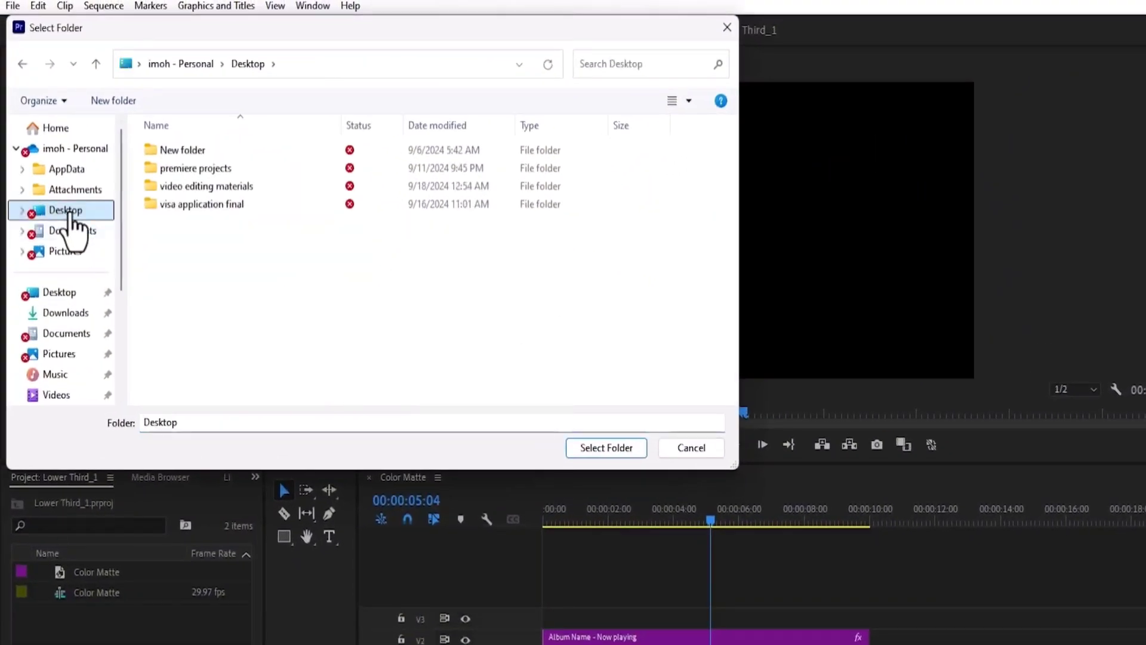
{"action": "double_click", "coordinate": [213, 186]}
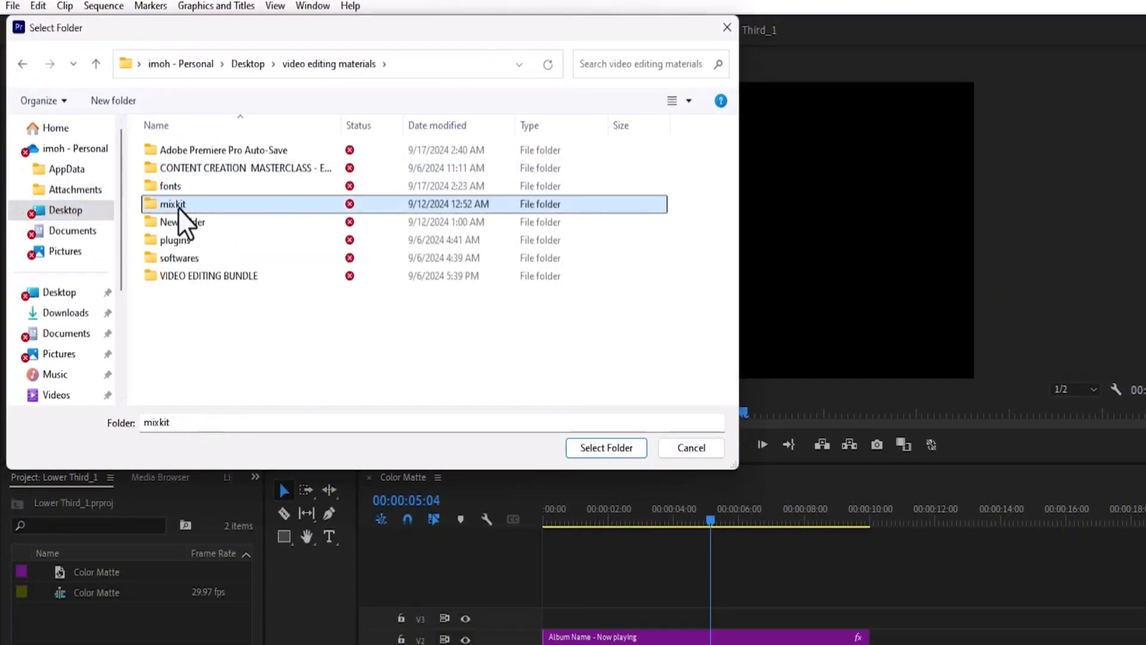
{"action": "double_click", "coordinate": [172, 204]}
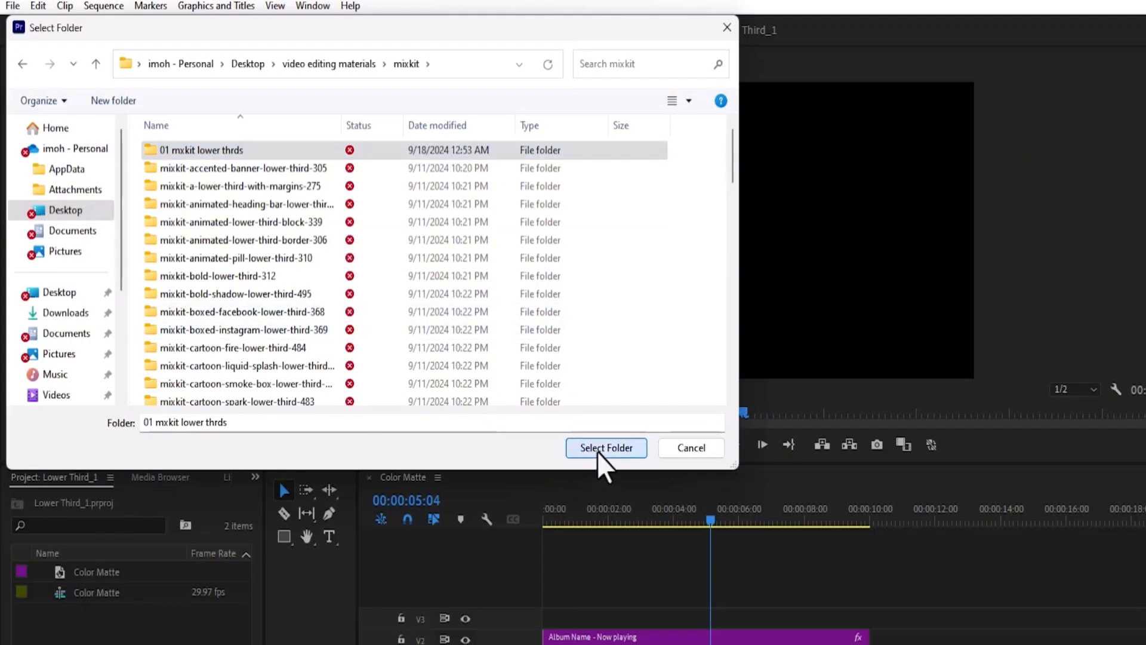
{"action": "left_click", "coordinate": [606, 447]}
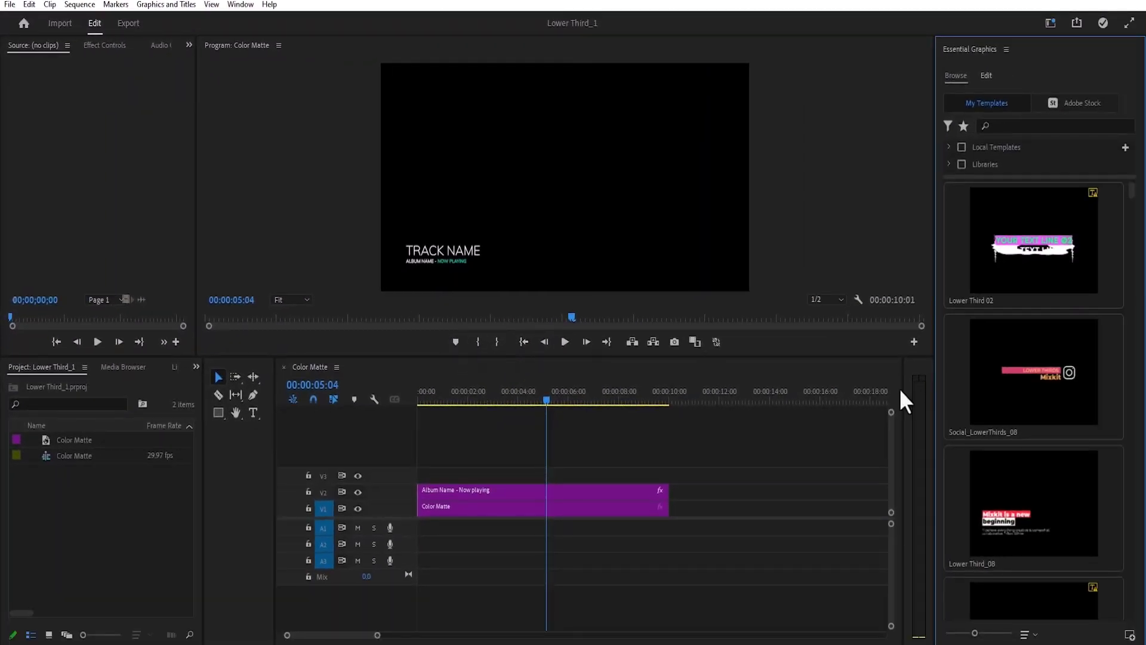
{"action": "scroll", "scroll_direction": "down", "scroll_amount": 3}
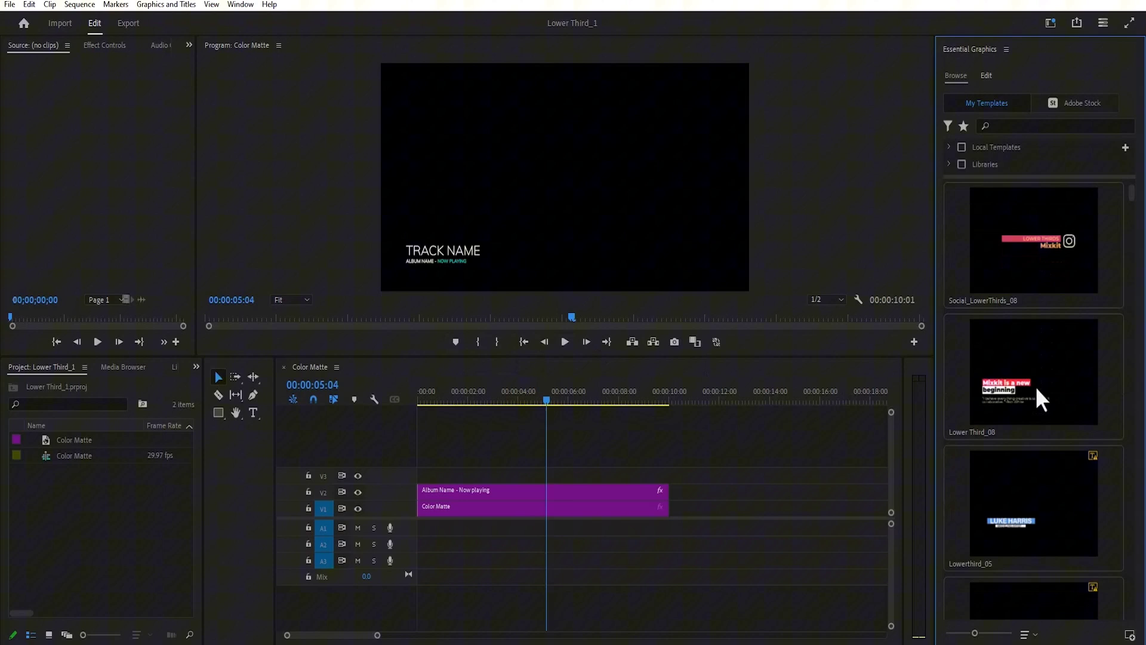
{"action": "scroll", "scroll_direction": "down", "scroll_amount": 3}
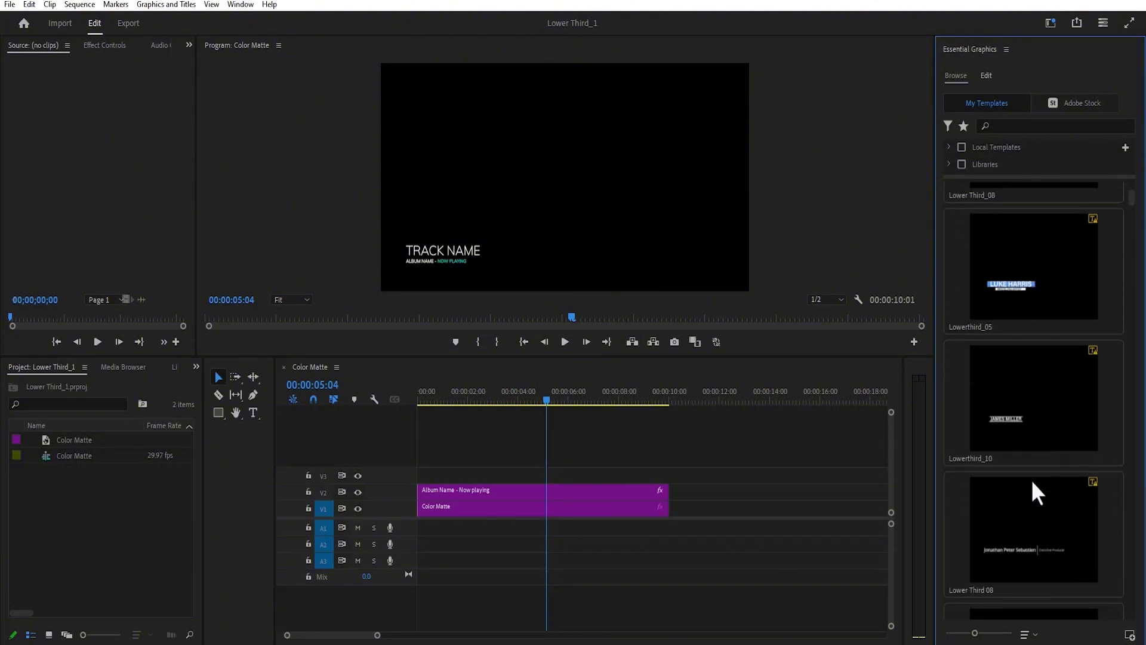
{"action": "scroll", "scroll_direction": "down", "scroll_amount": 3}
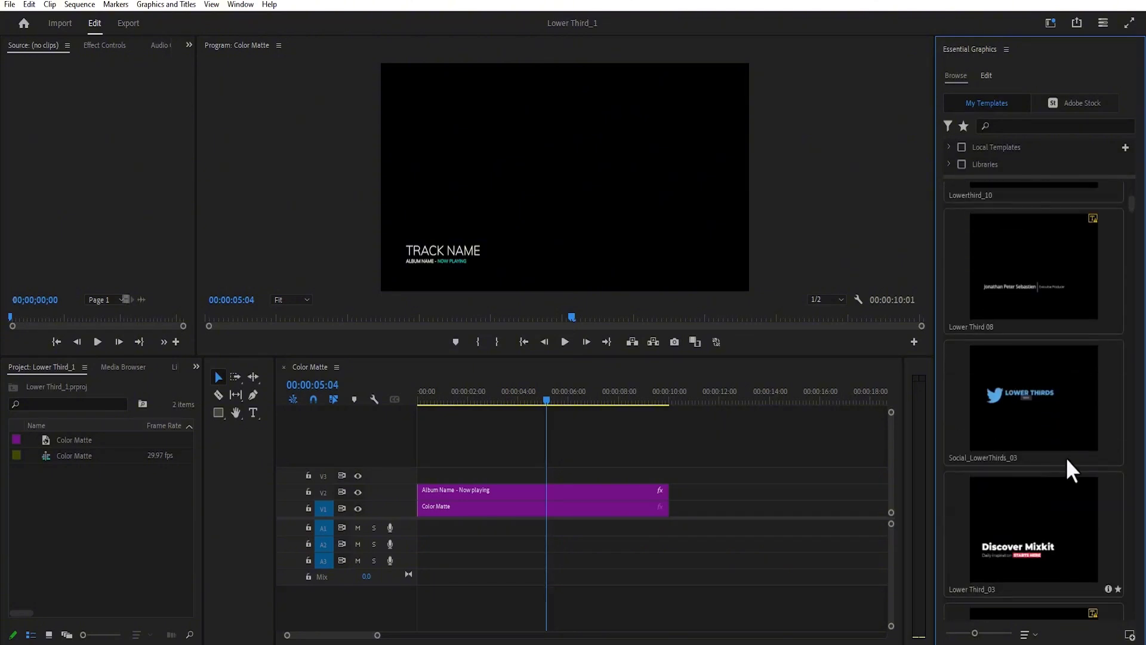
{"action": "scroll", "scroll_direction": "down", "scroll_amount": 3}
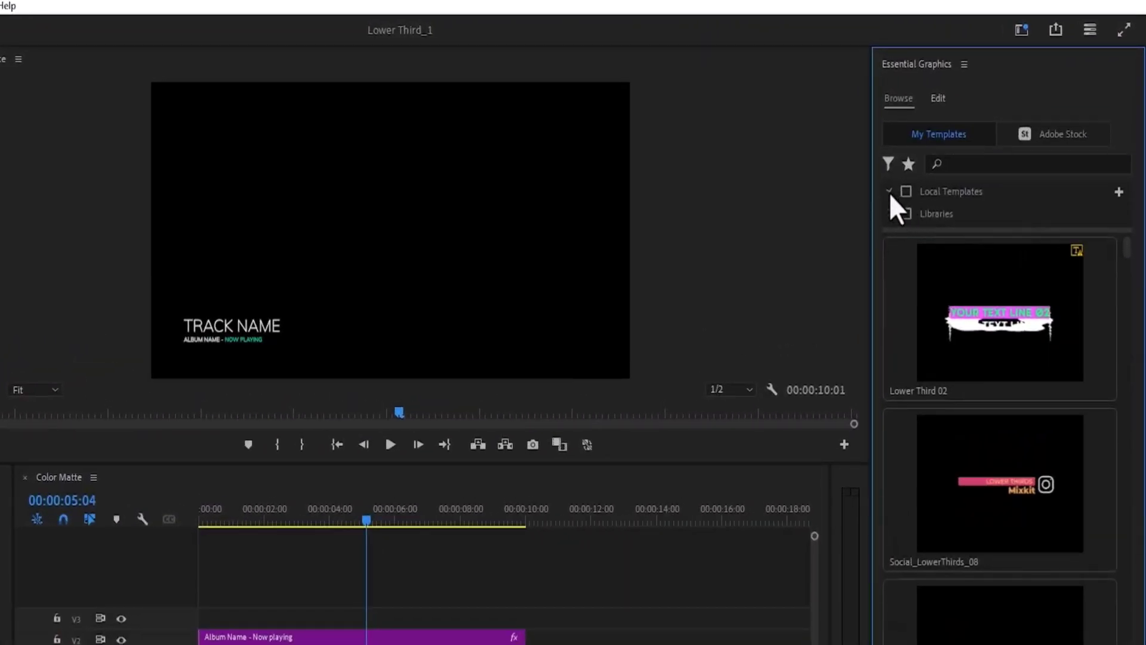
Step: Expand Local Templates to show Local Templates Folder and 01 mxkit lower thrds
{"action": "left_click", "coordinate": [889, 191]}
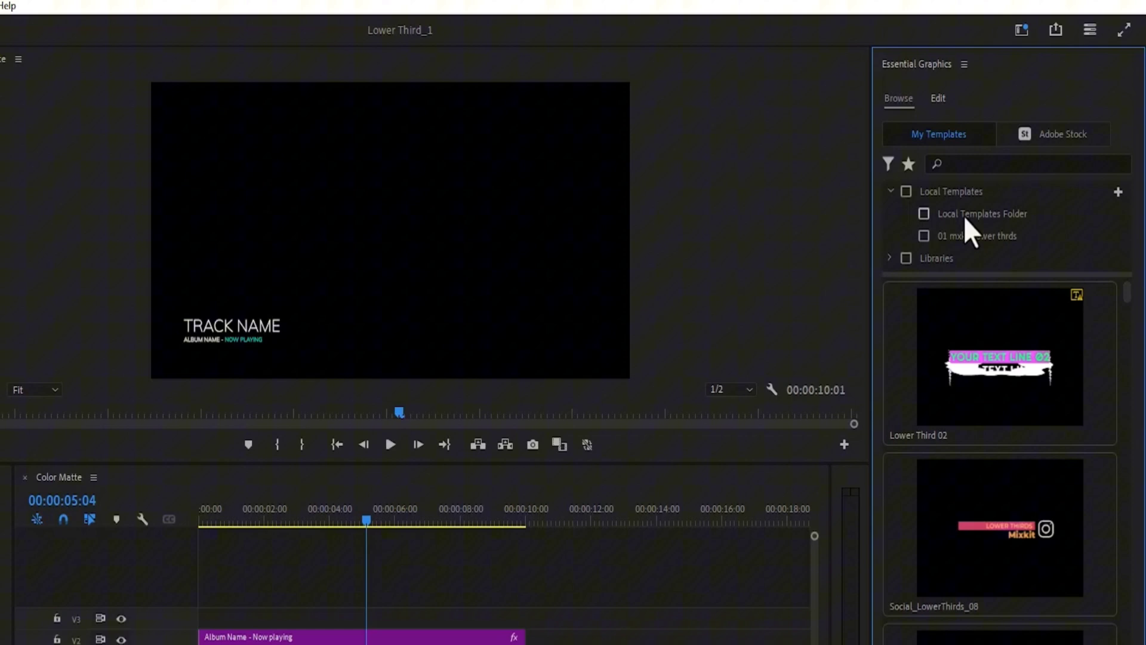
{"action": "mouse_move", "coordinate": [947, 265]}
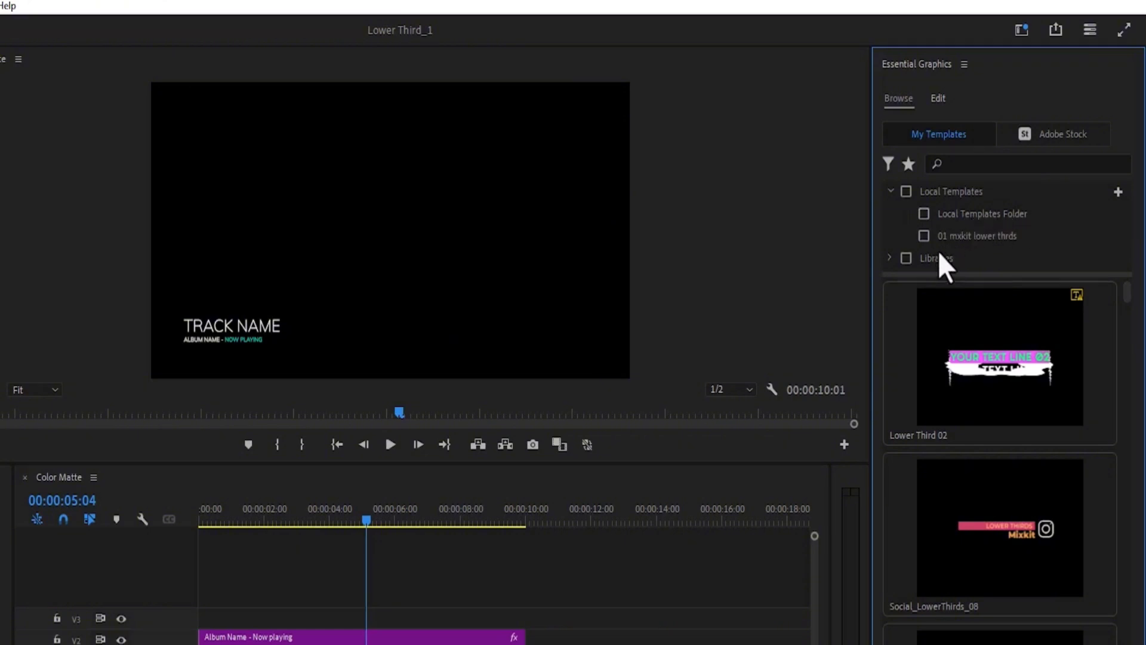
{"action": "mouse_move", "coordinate": [965, 256]}
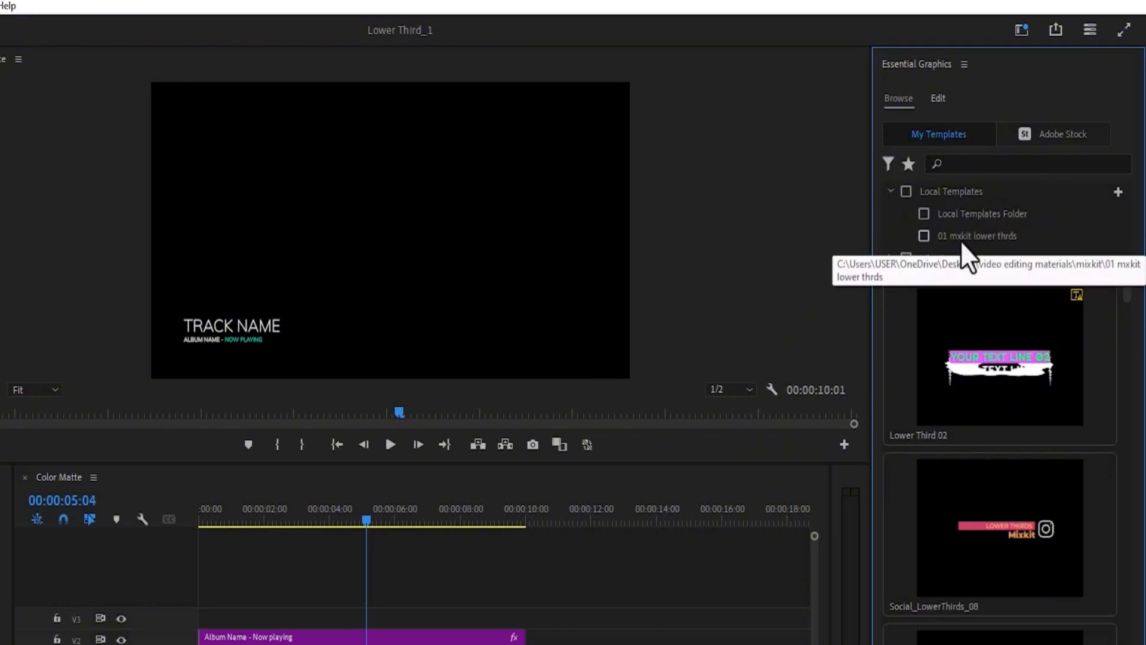